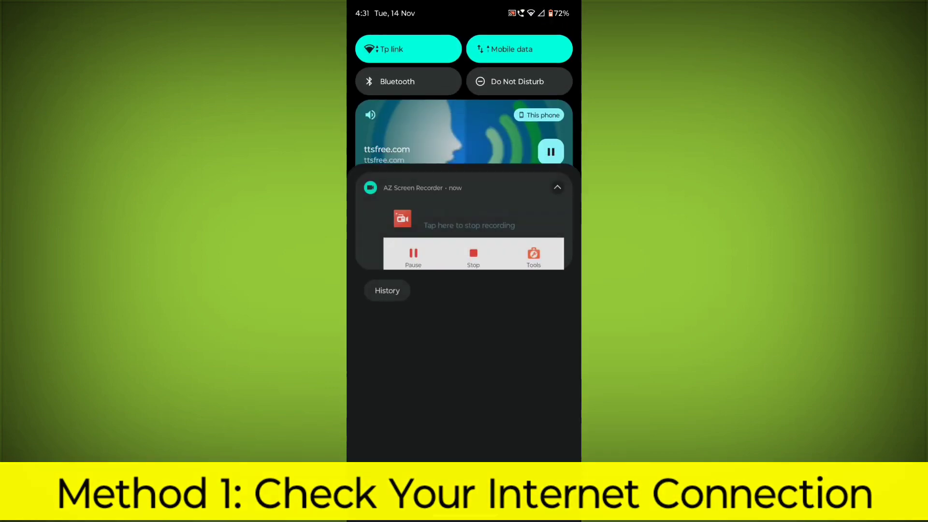
Check in Quick Settings that Wi-Fi and mobile data are on, then dismiss it.
scroll("down", 3)
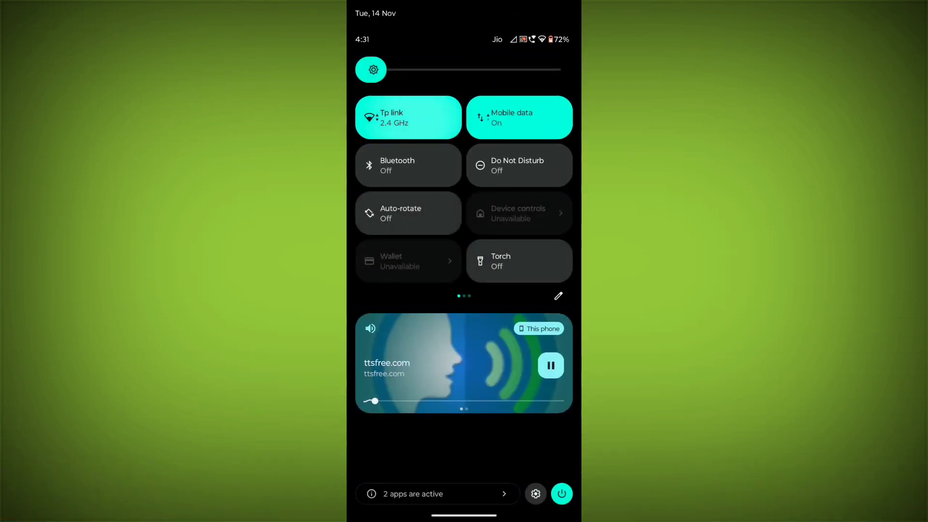
left_click(408, 117)
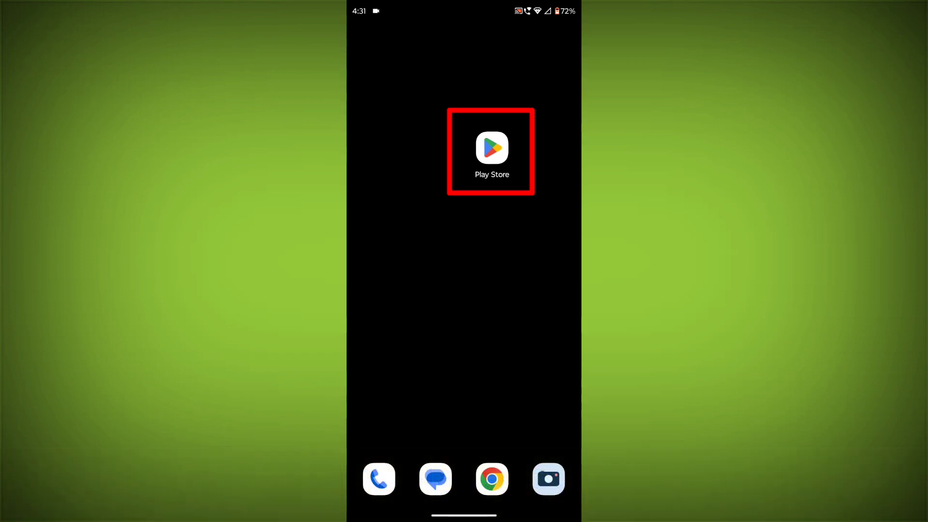
Search the Play Store for 'sony' and pick the sonyliv suggestion.
left_click(491, 148)
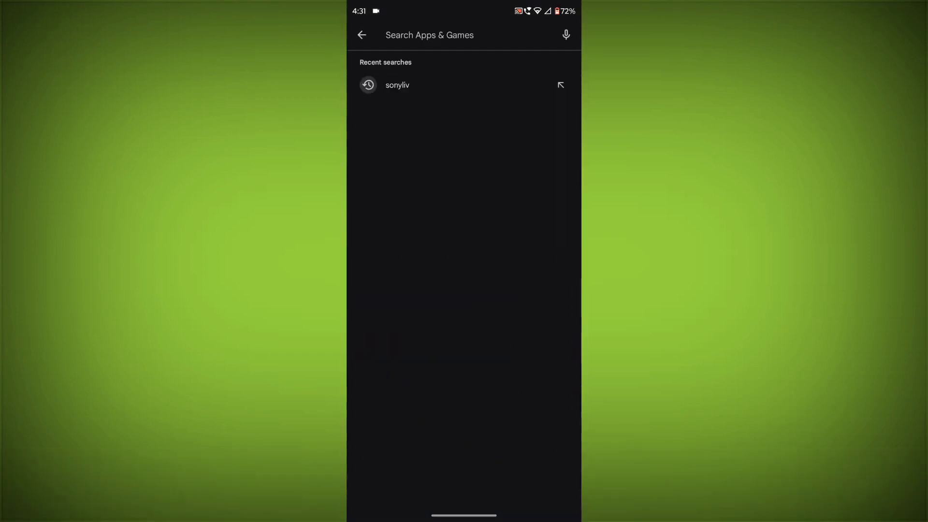
type("sony")
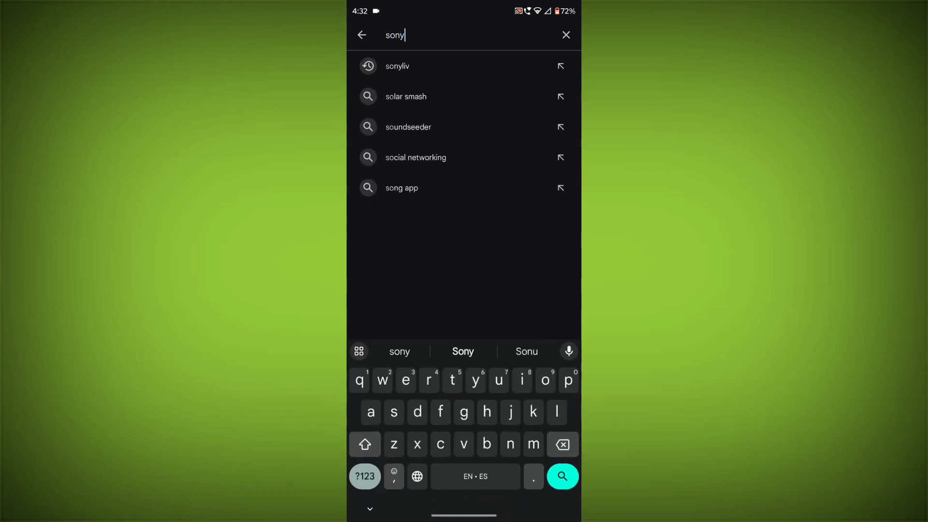
left_click(397, 66)
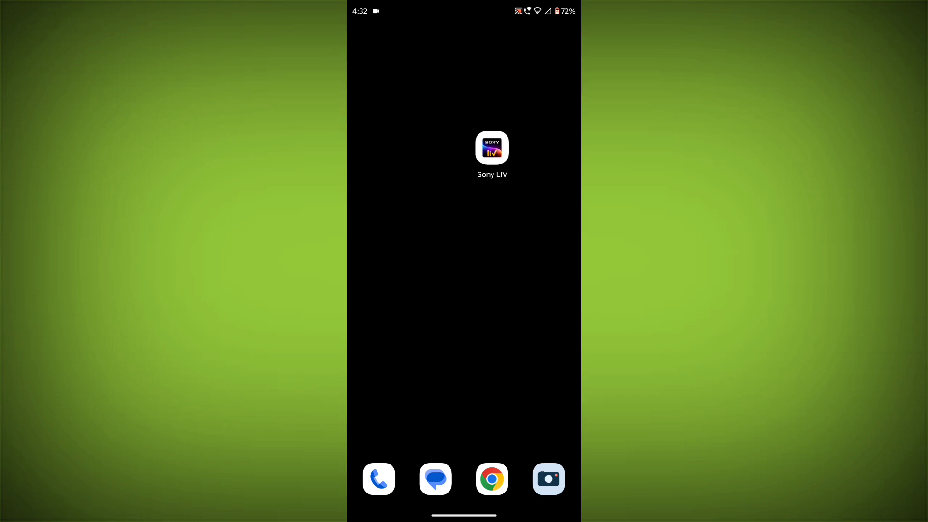
Clear all of Sony LIV's stored data from its App info Storage screen.
left_click(492, 148)
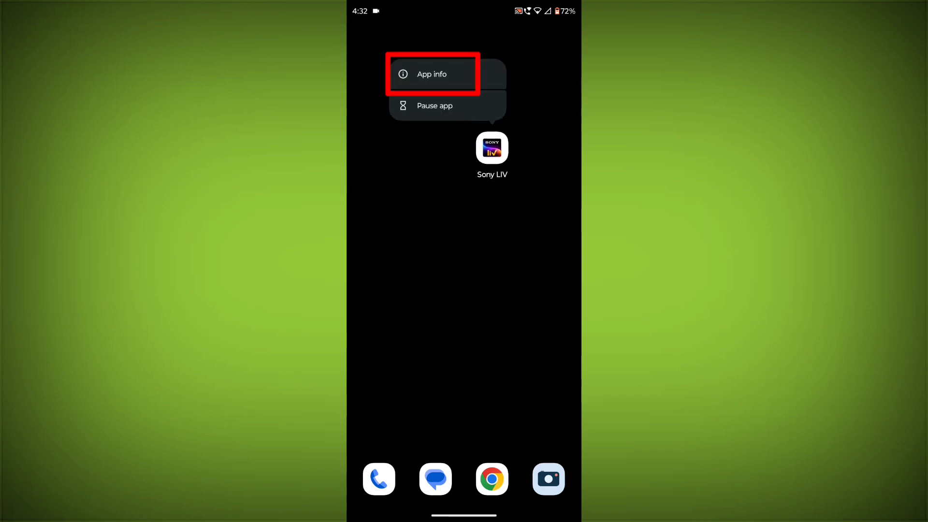
left_click(431, 73)
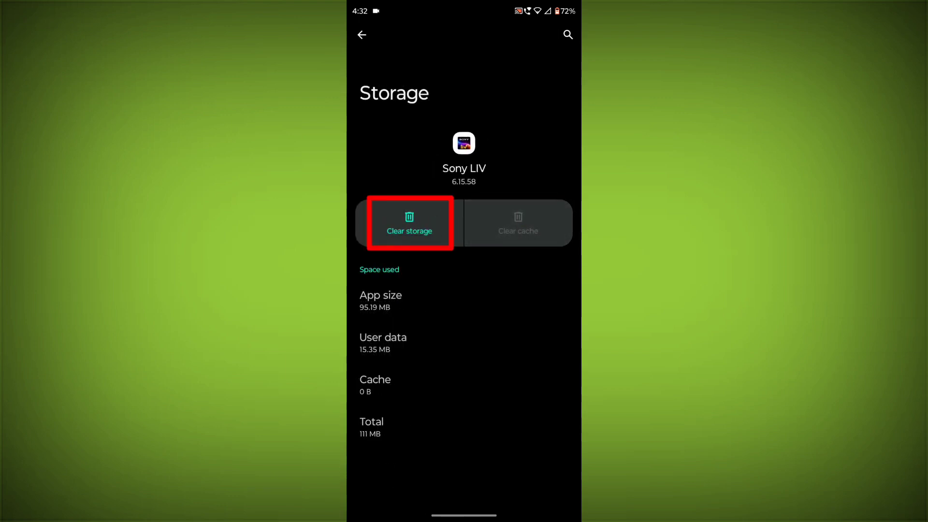
left_click(409, 223)
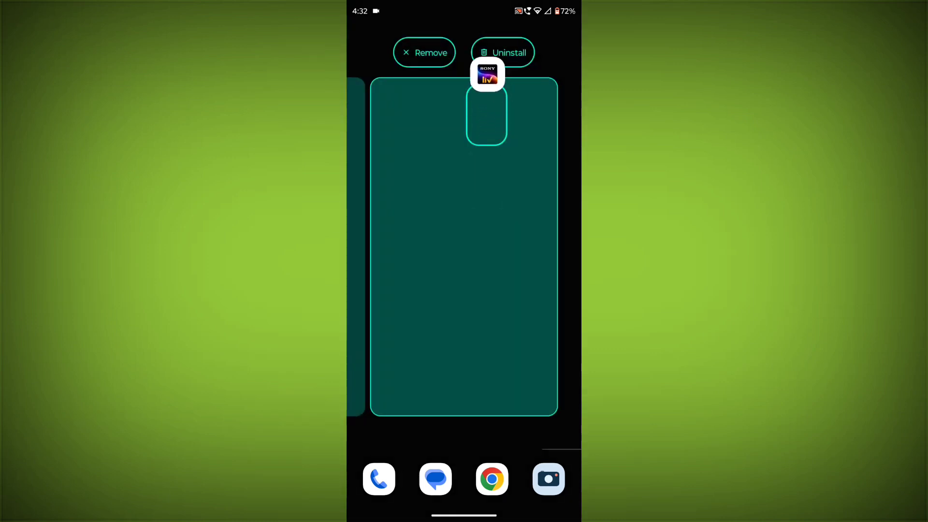
Uninstall Sony LIV, confirm with OK, and start reinstalling it from the Play Store.
left_click(503, 52)
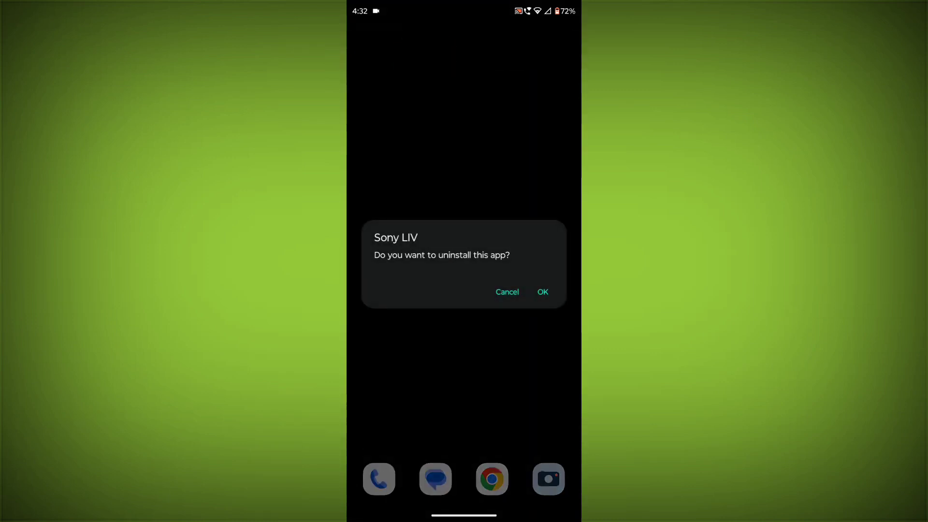
left_click(542, 293)
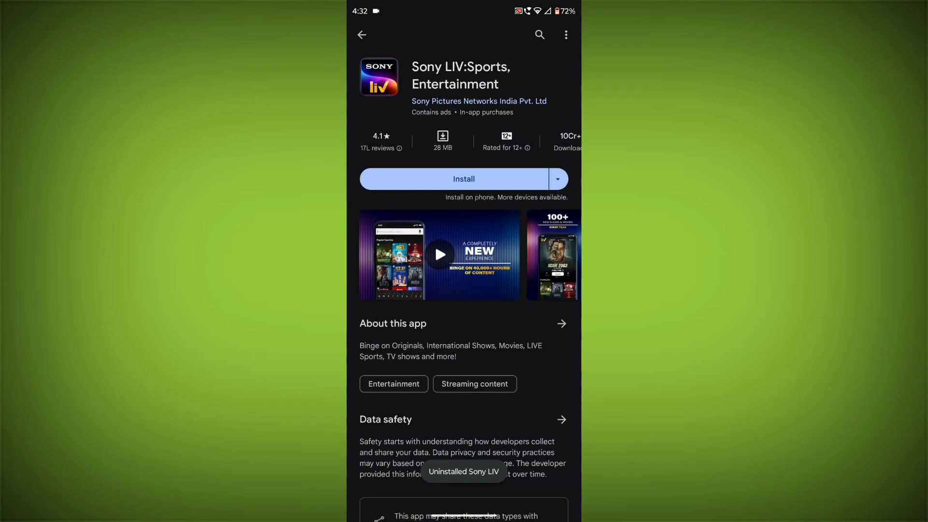
left_click(464, 179)
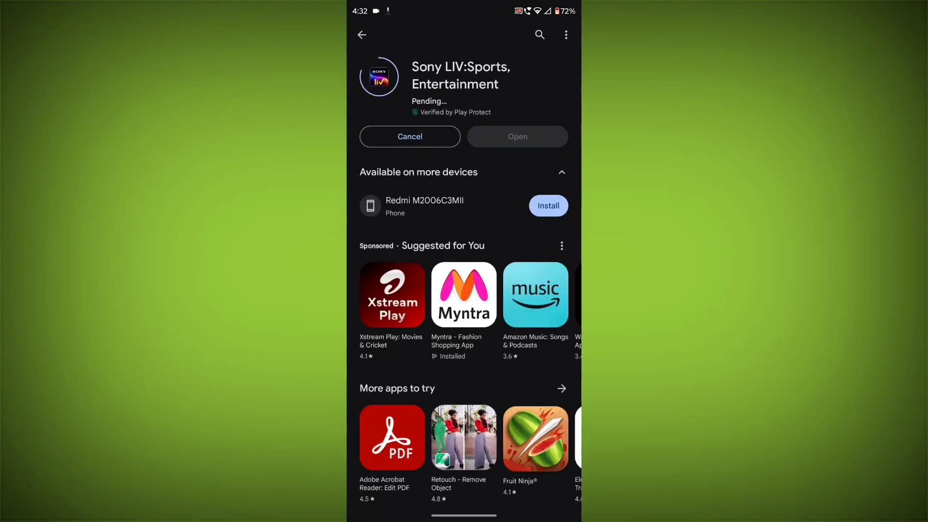